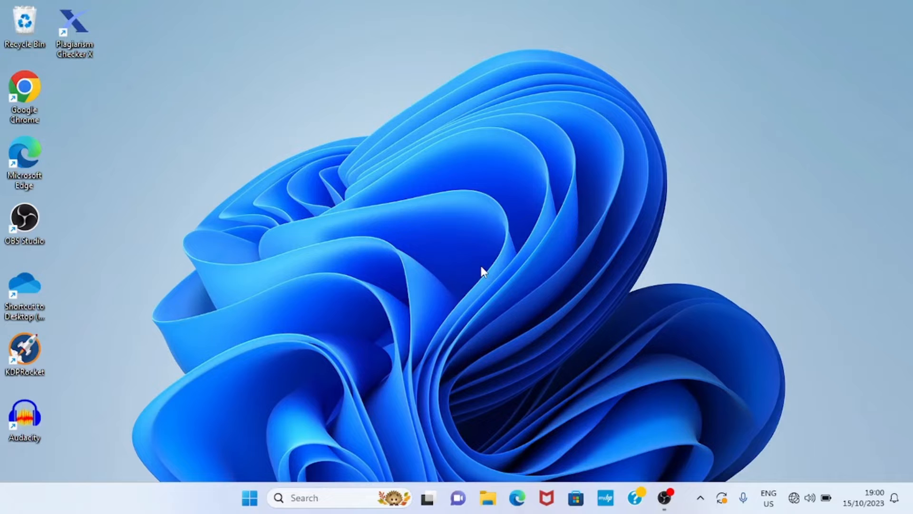
pyautogui.moveTo(488, 499)
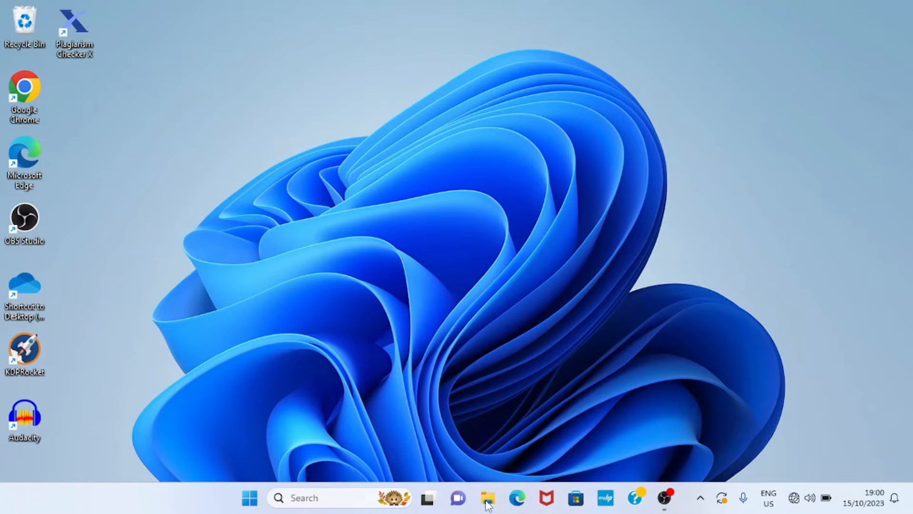
# - Launch File Explorer from the taskbar so it shows the Home page
pyautogui.click(488, 498)
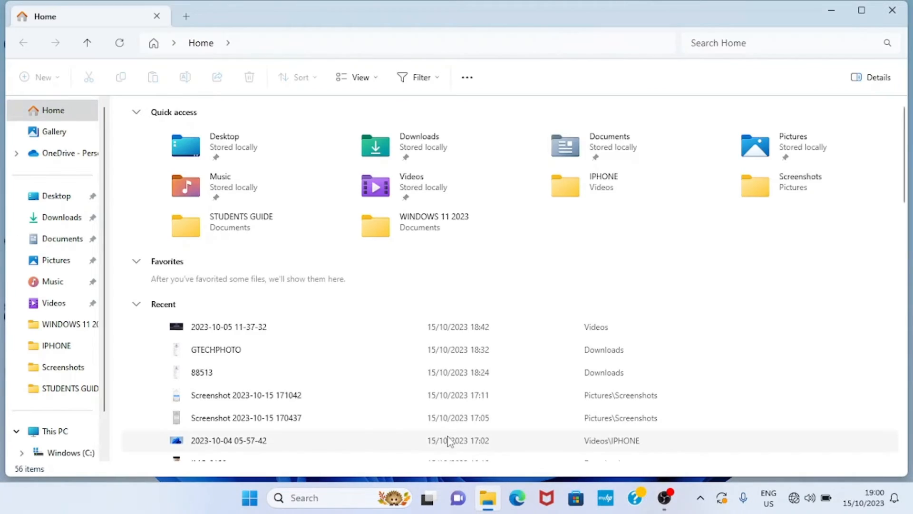
pyautogui.moveTo(42, 166)
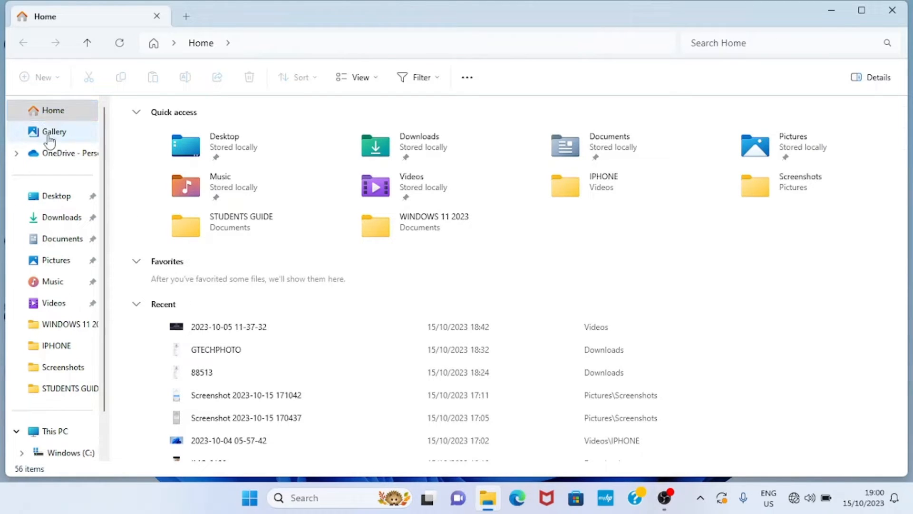
pyautogui.moveTo(57, 287)
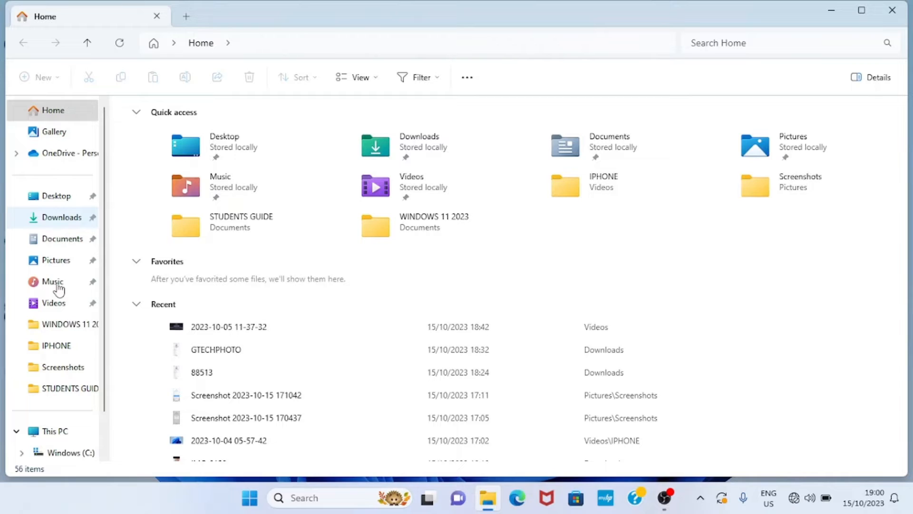
pyautogui.moveTo(54, 132)
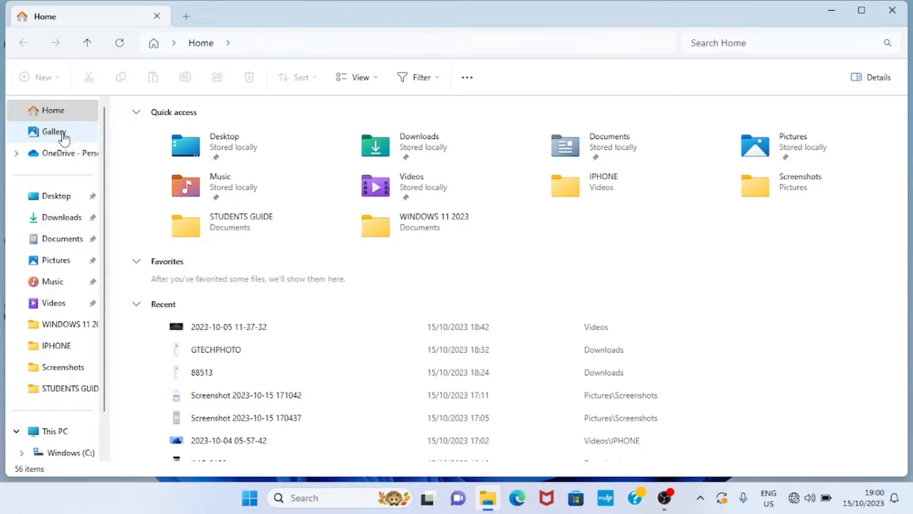
pyautogui.moveTo(70, 136)
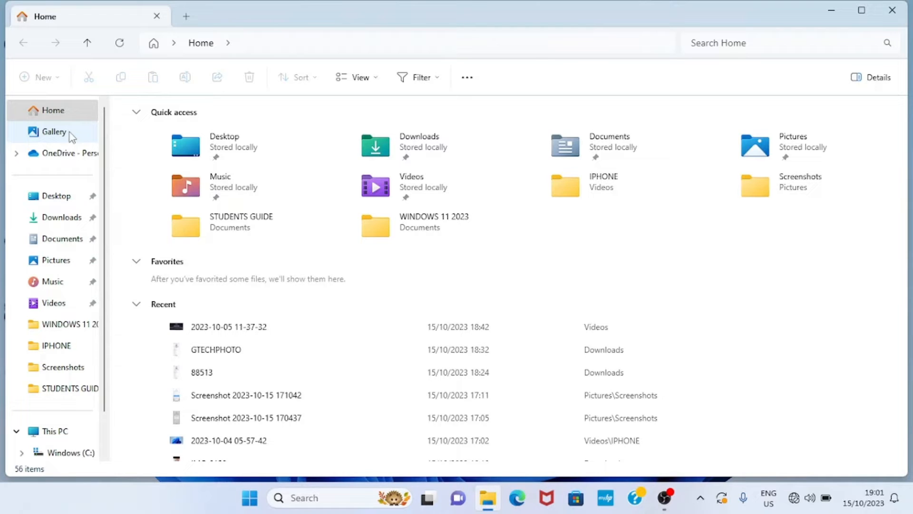
pyautogui.moveTo(55, 135)
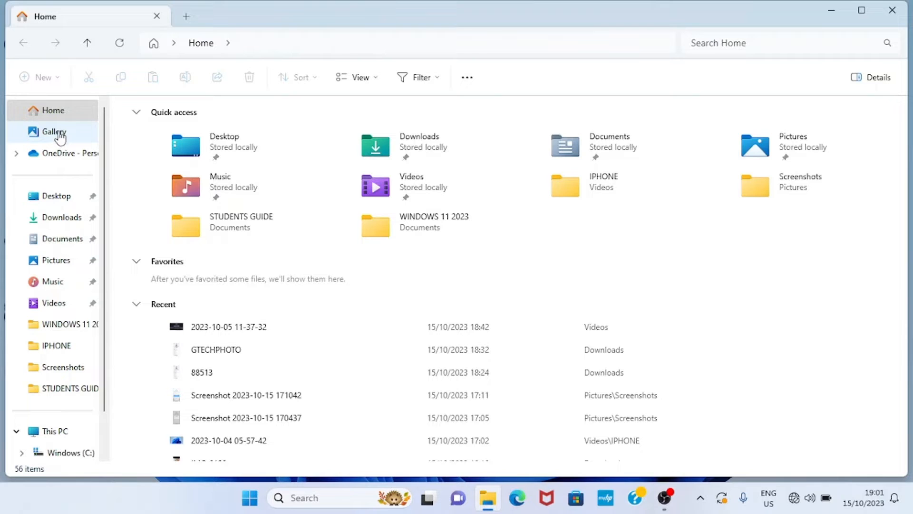
# - Switch to the Gallery view with the October 2023 photo and video thumbnails
pyautogui.click(54, 132)
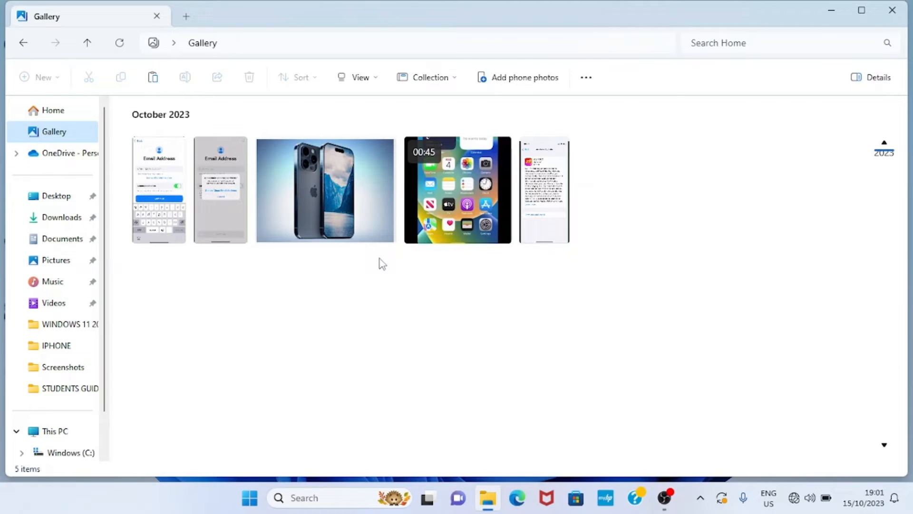
pyautogui.moveTo(359, 304)
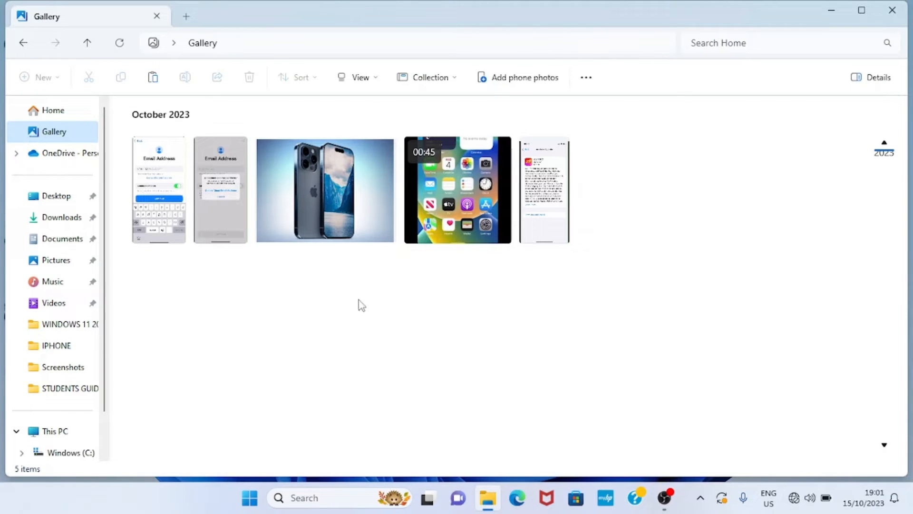
pyautogui.moveTo(115, 285)
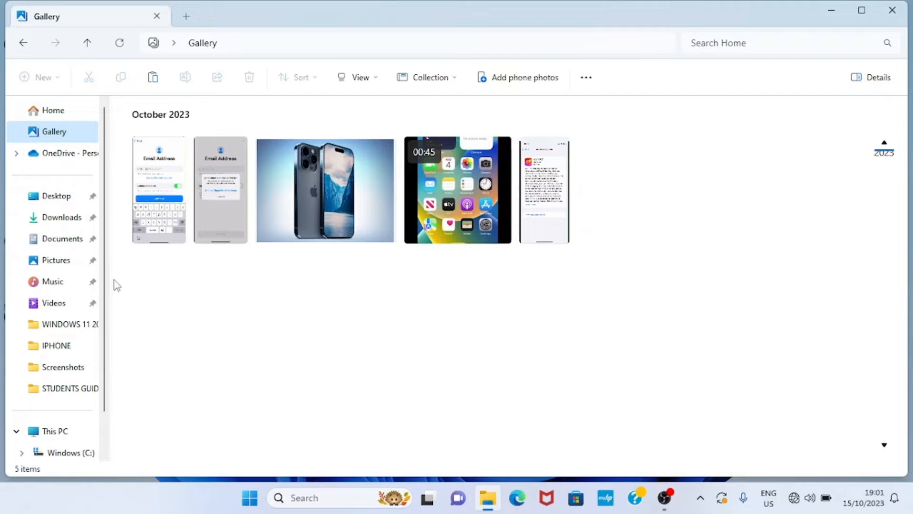
pyautogui.moveTo(50, 260)
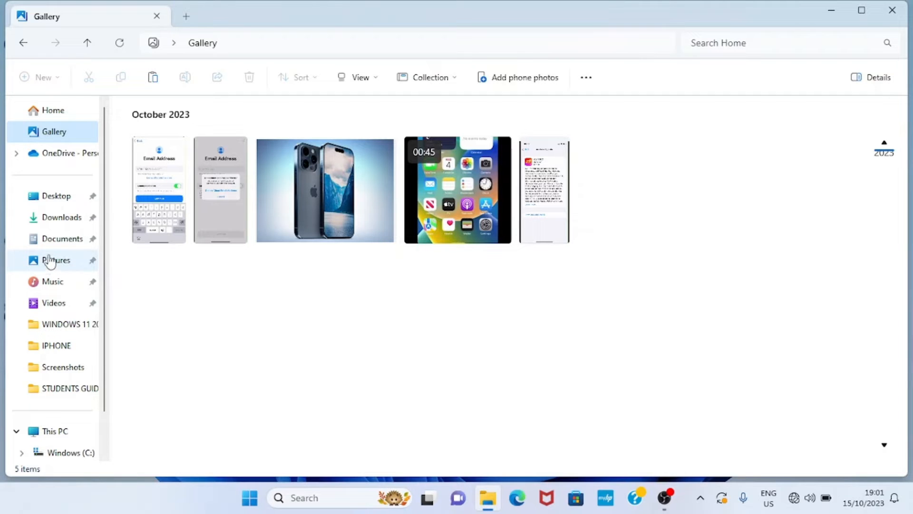
pyautogui.moveTo(41, 271)
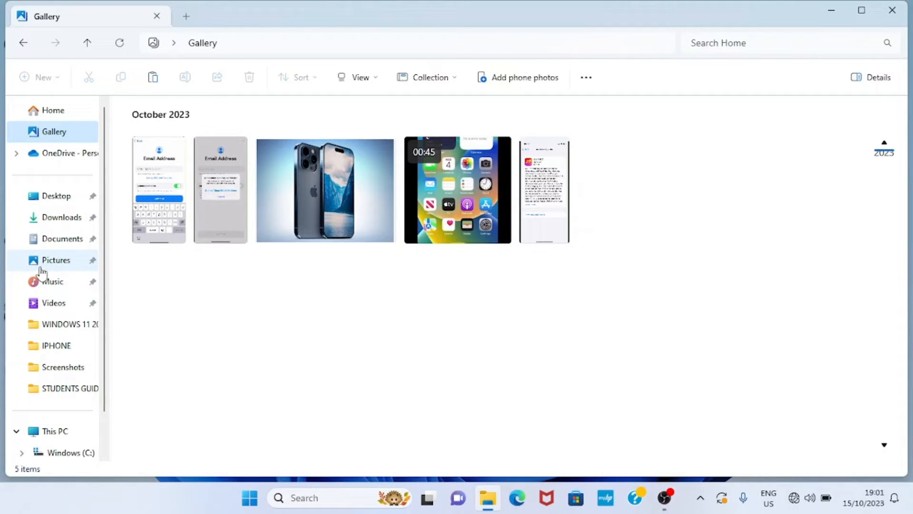
pyautogui.moveTo(60, 274)
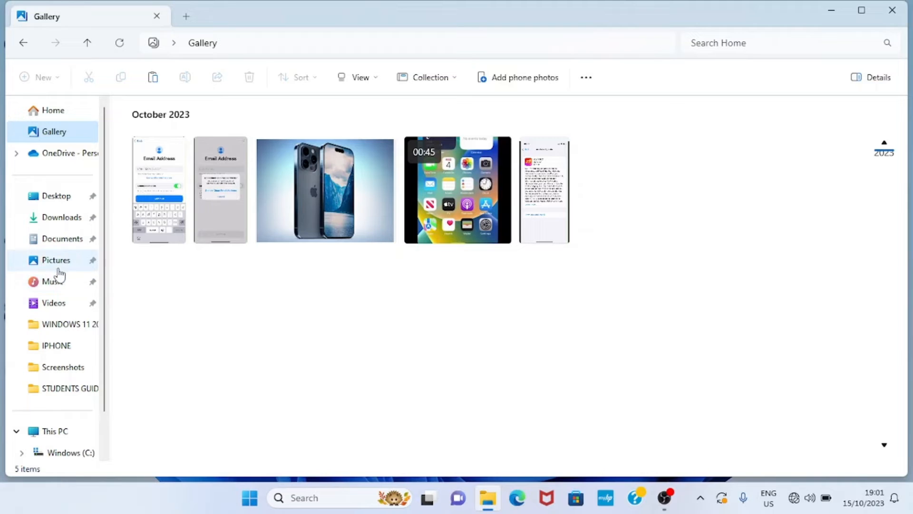
pyautogui.moveTo(57, 267)
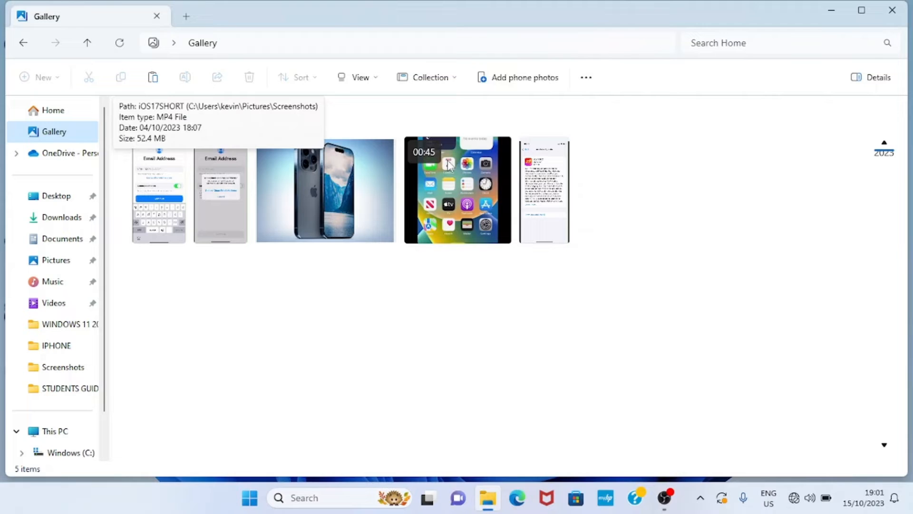
pyautogui.moveTo(53, 302)
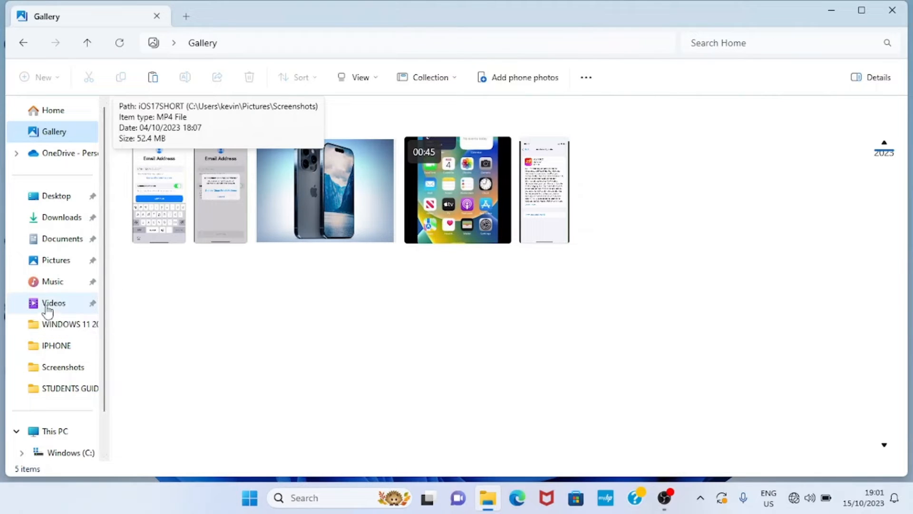
pyautogui.moveTo(54, 306)
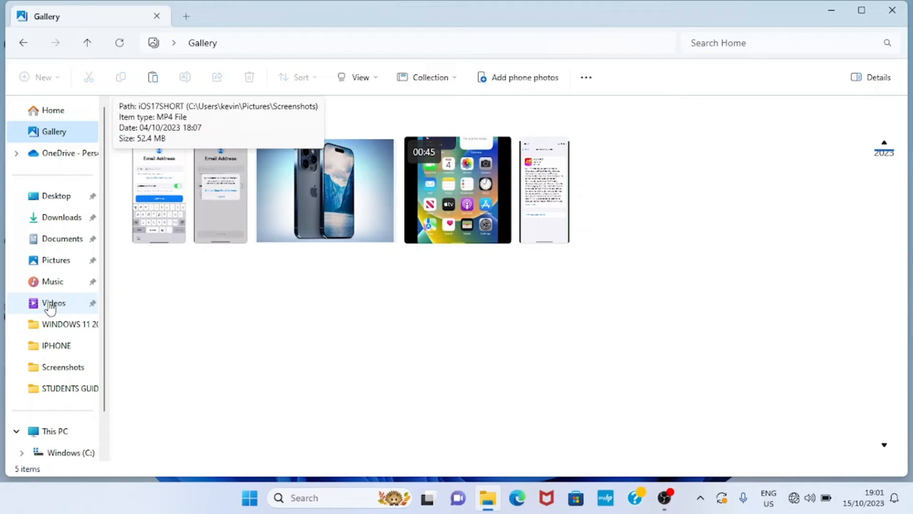
pyautogui.moveTo(167, 326)
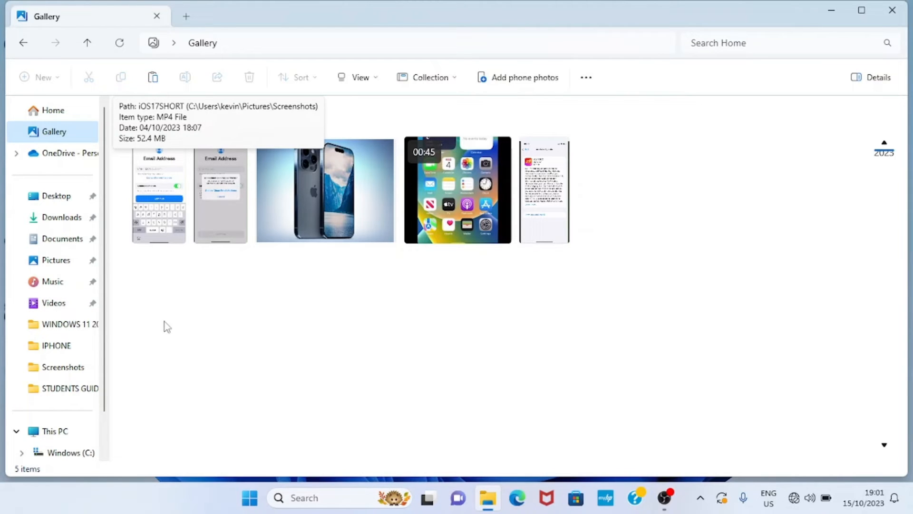
pyautogui.moveTo(199, 332)
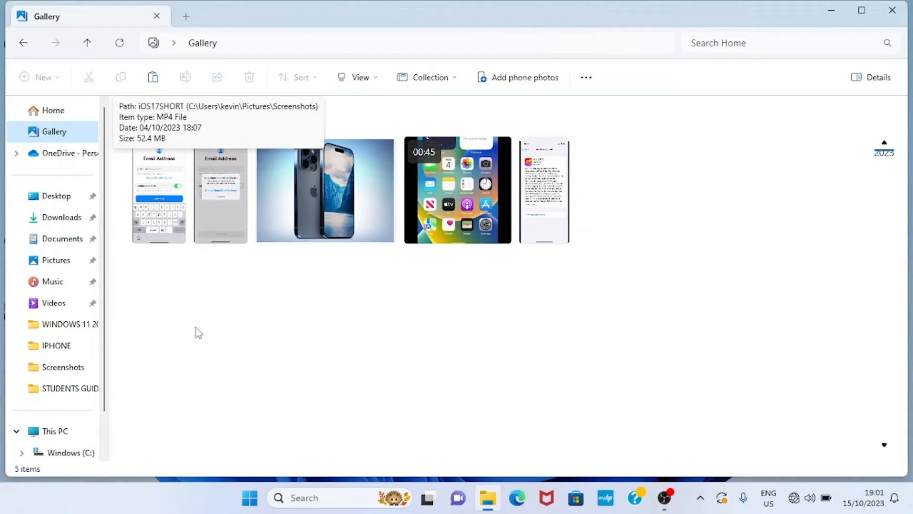
pyautogui.moveTo(257, 333)
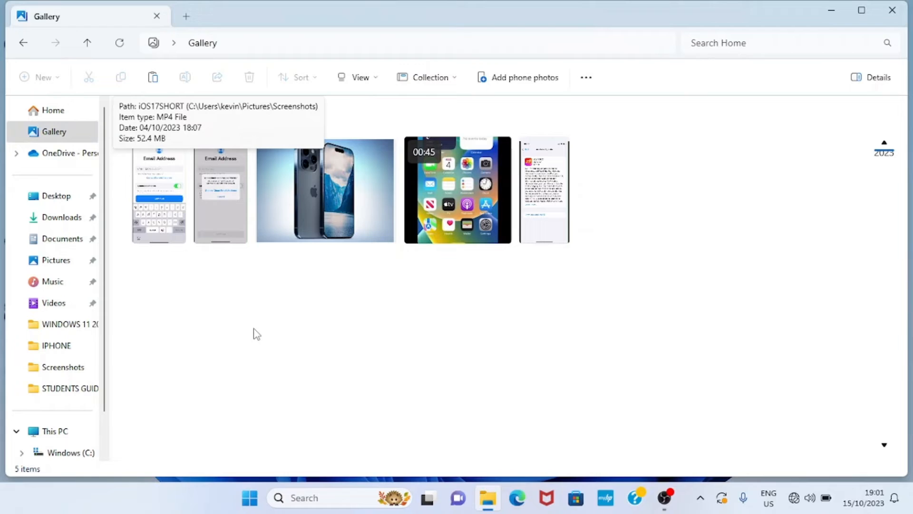
pyautogui.moveTo(232, 343)
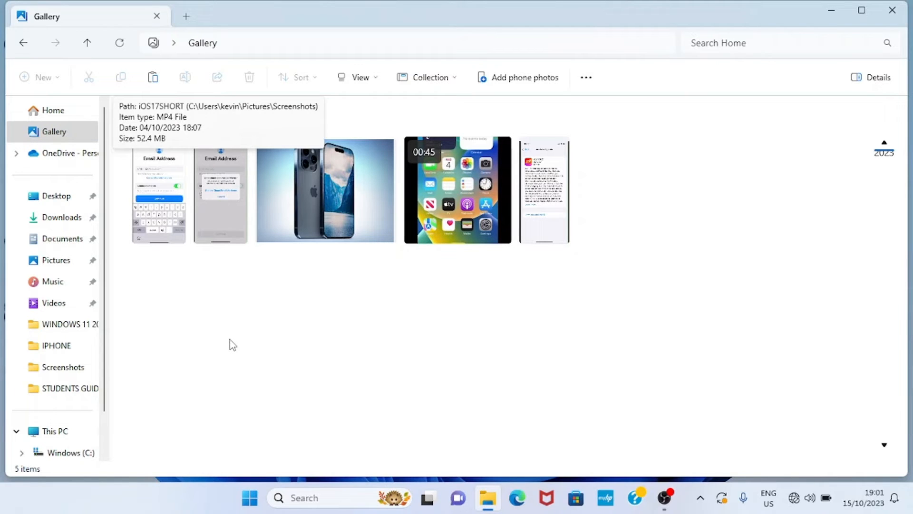
pyautogui.moveTo(215, 325)
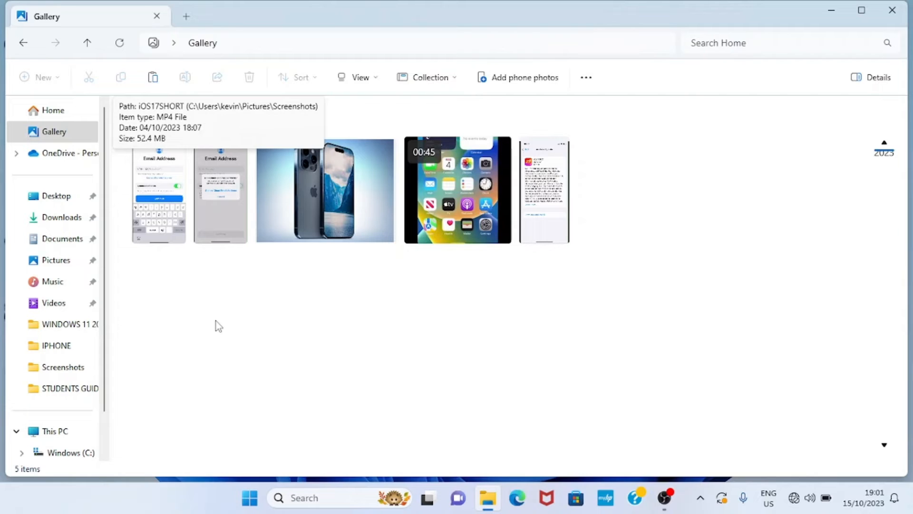
pyautogui.moveTo(612, 407)
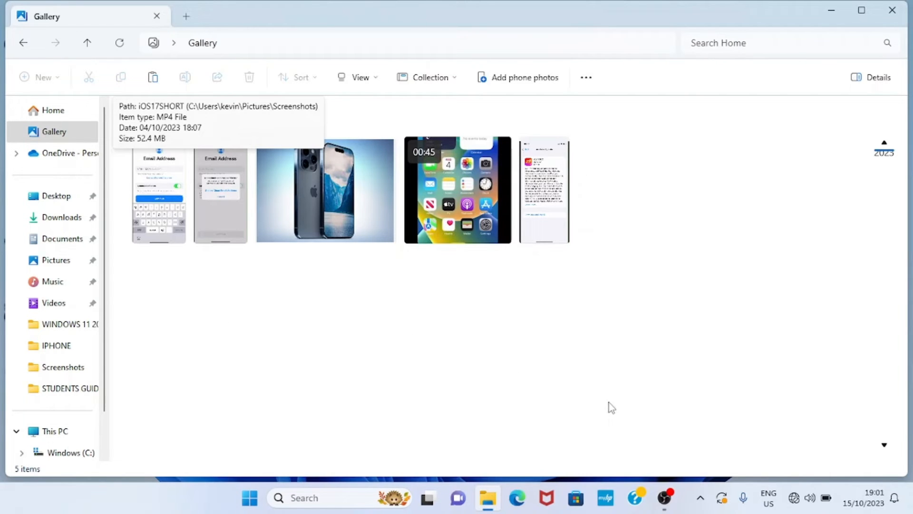
# - Visit the Videos folder, then return to the Gallery of October 2023 items
pyautogui.click(56, 259)
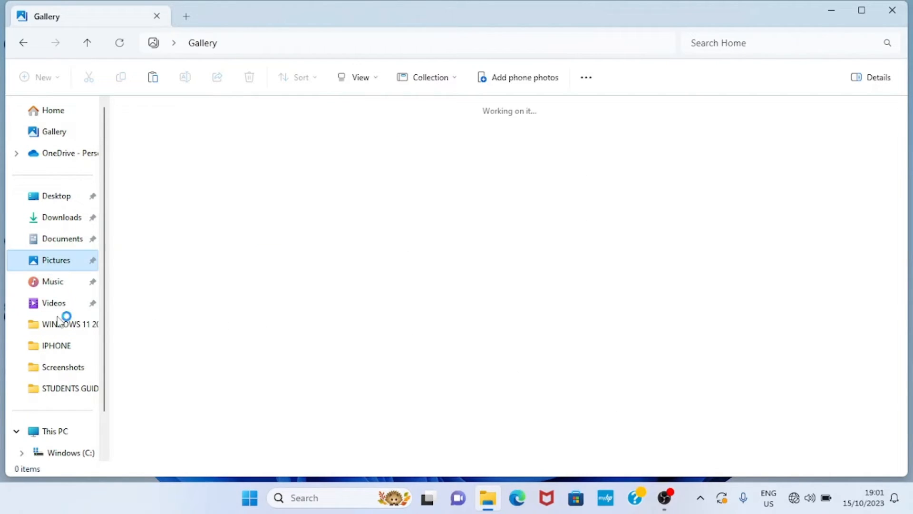
pyautogui.click(54, 302)
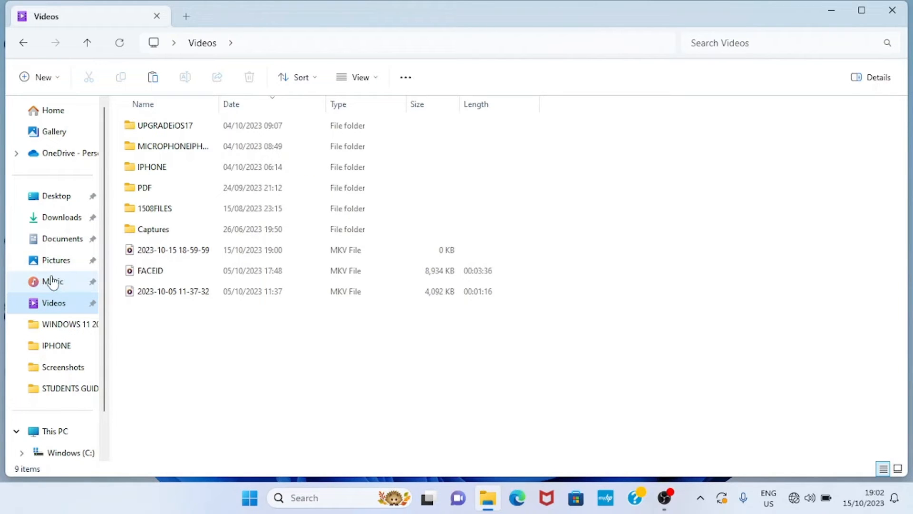
pyautogui.moveTo(53, 131)
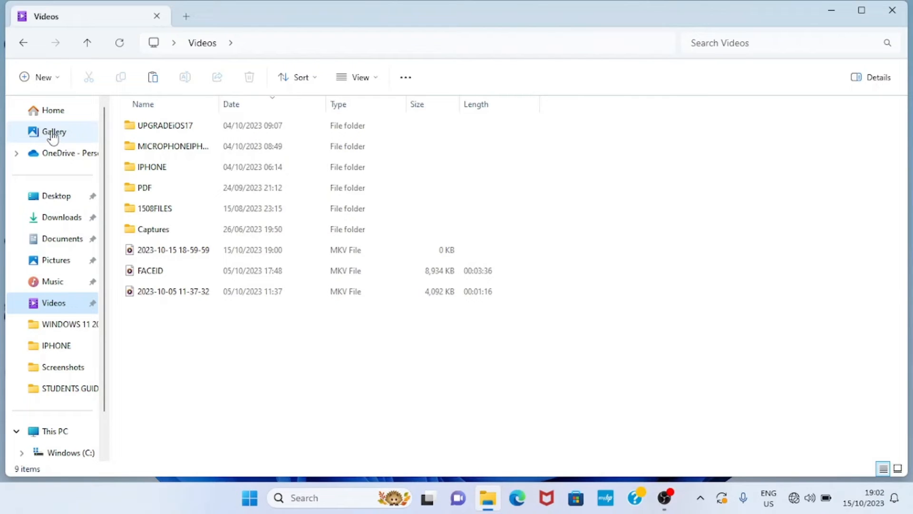
pyautogui.click(54, 131)
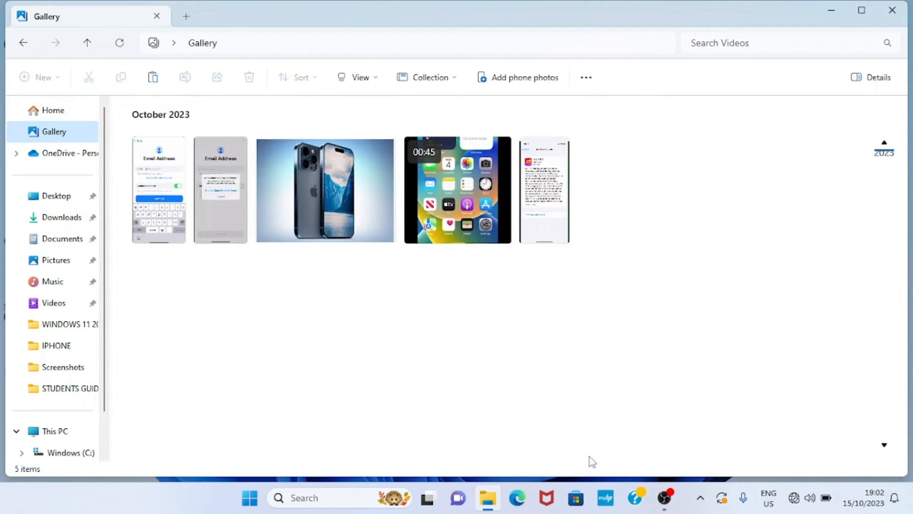
pyautogui.moveTo(636, 278)
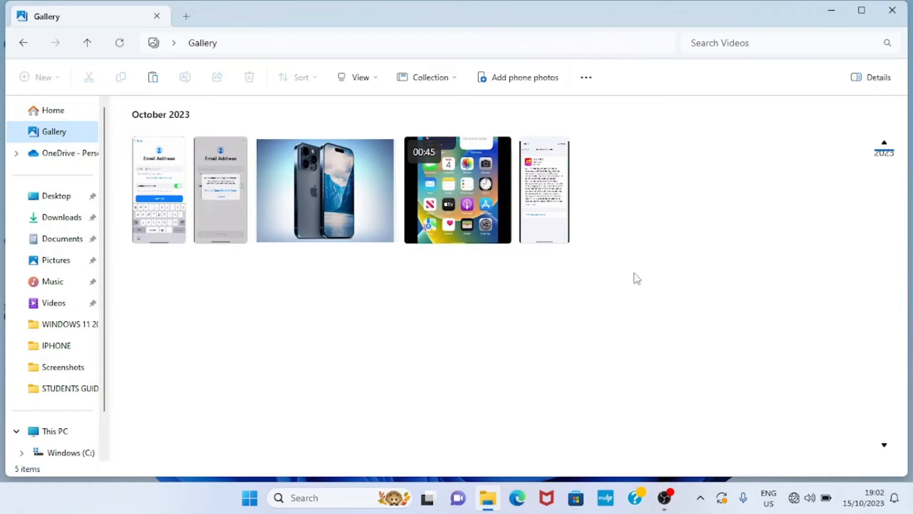
pyautogui.moveTo(282, 358)
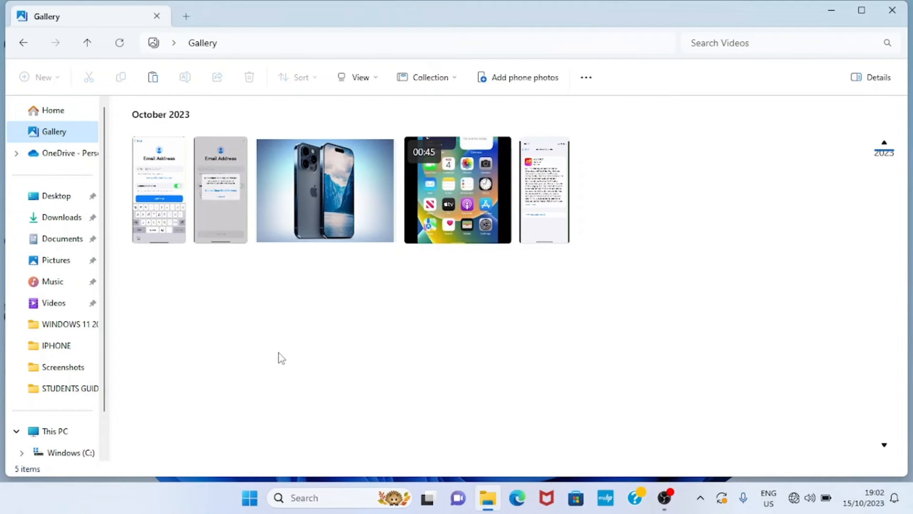
pyautogui.moveTo(832, 12)
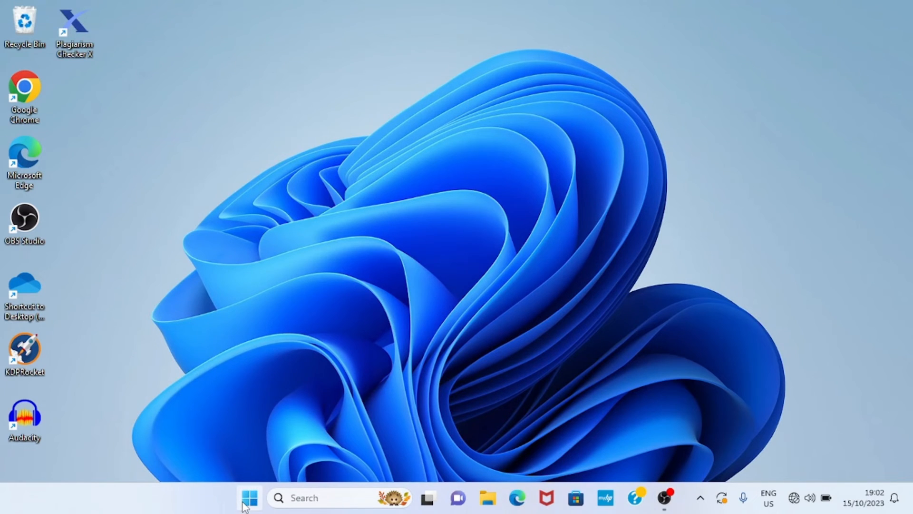
# - Launch Settings from Start and go to the Windows Update page
pyautogui.click(249, 498)
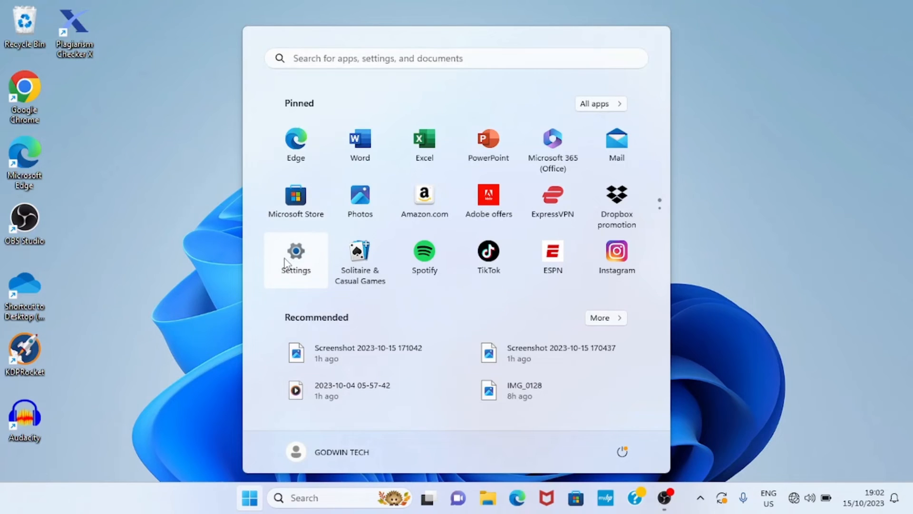
pyautogui.click(295, 256)
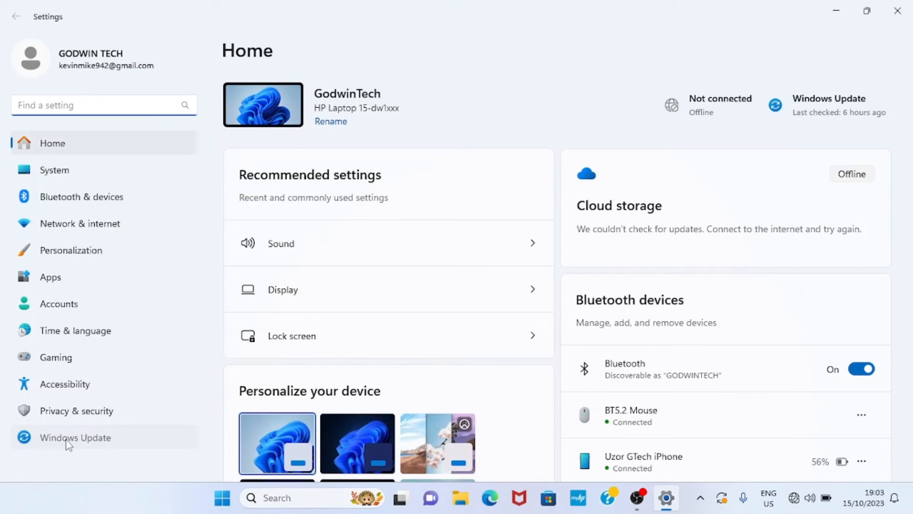
pyautogui.click(75, 437)
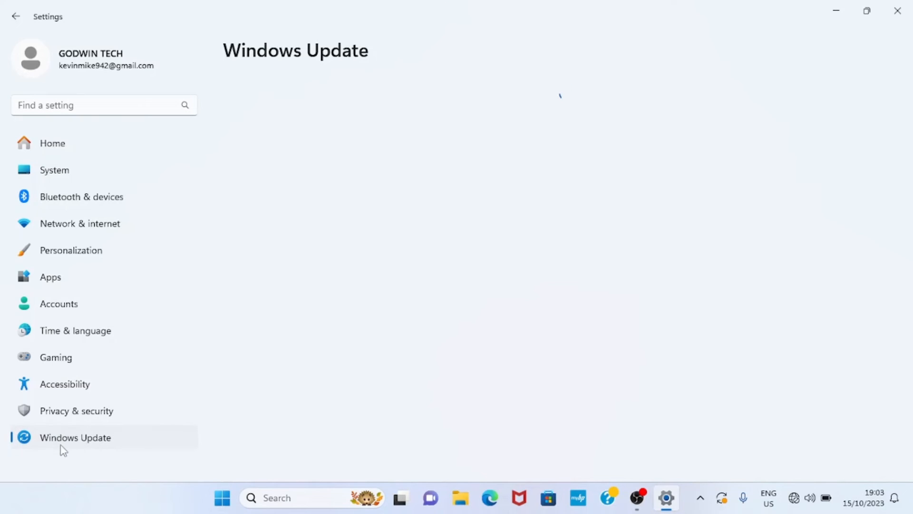
# - Show Windows Update with the restart-required notice and two October 2023 cumulative updates
pyautogui.click(76, 438)
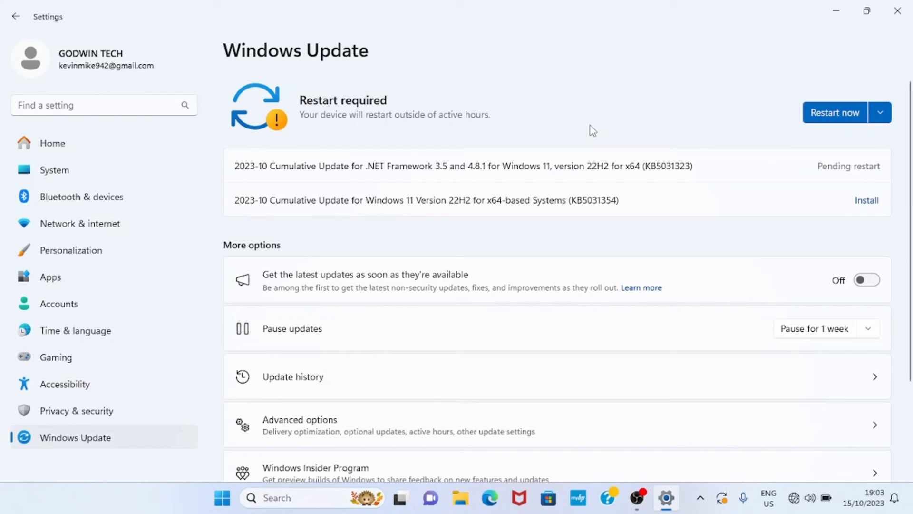
pyautogui.moveTo(612, 238)
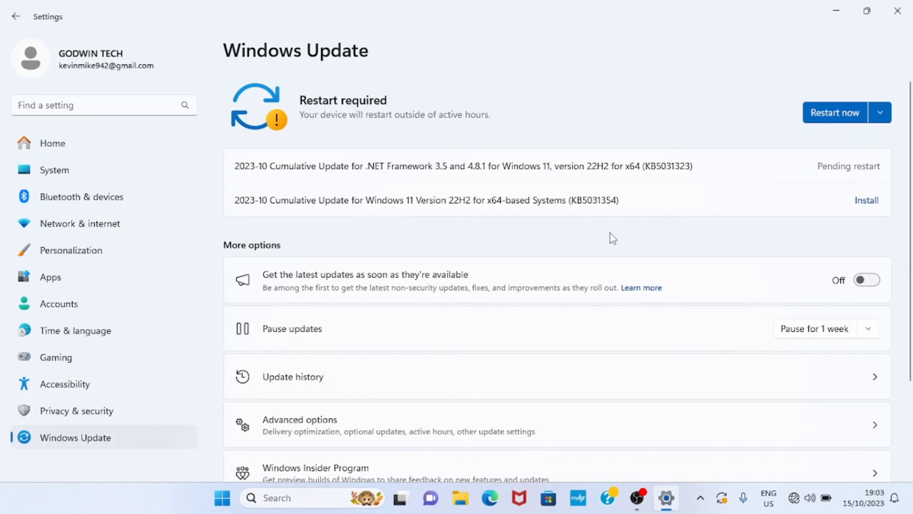
pyautogui.moveTo(721, 121)
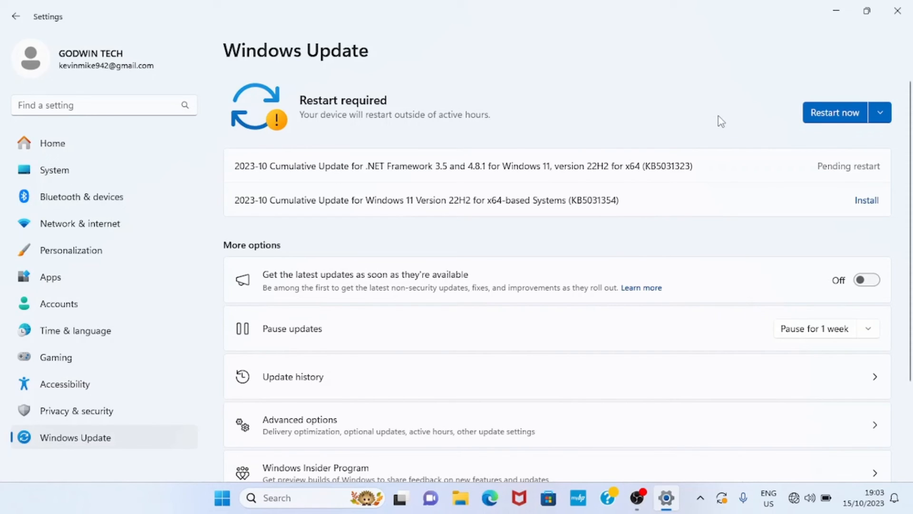
pyautogui.moveTo(834, 112)
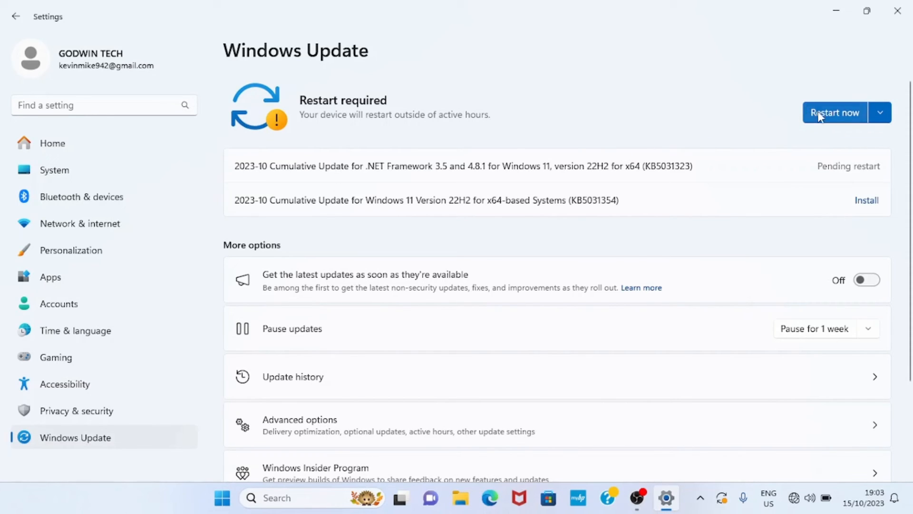
pyautogui.moveTo(834, 119)
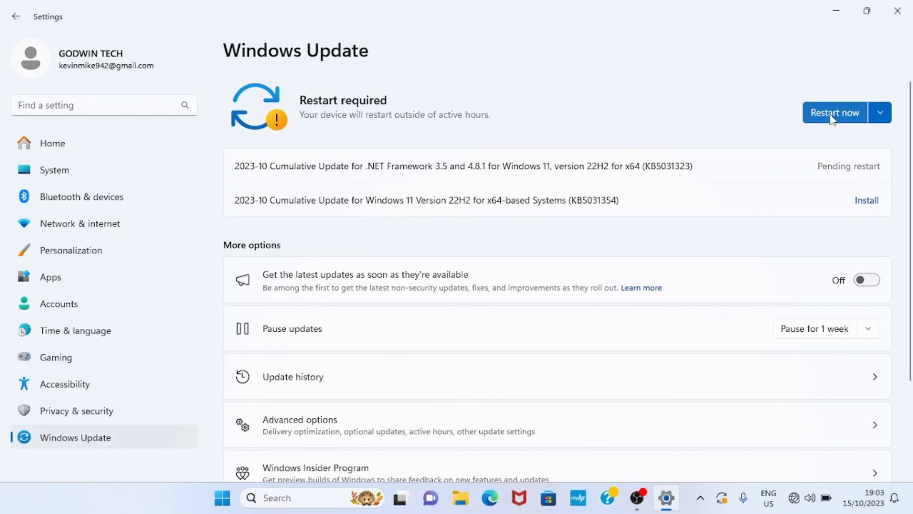
pyautogui.moveTo(819, 113)
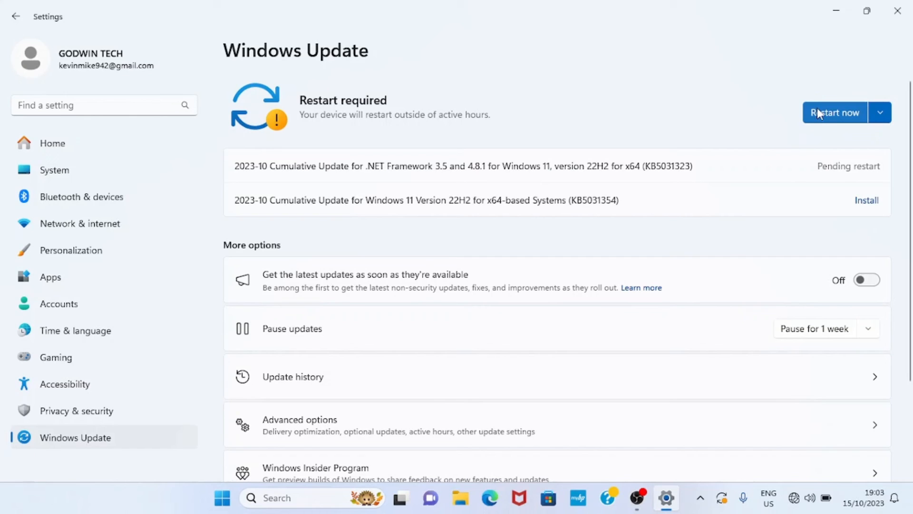
pyautogui.moveTo(828, 122)
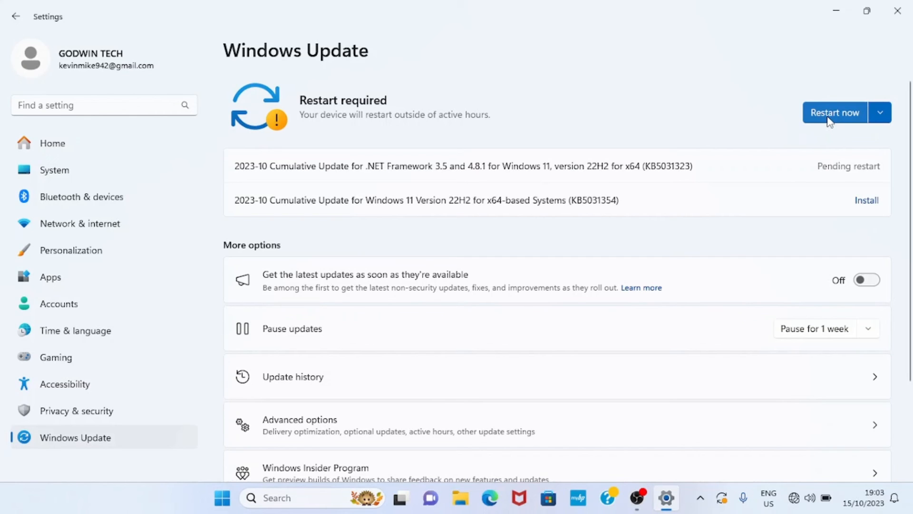
pyautogui.moveTo(822, 122)
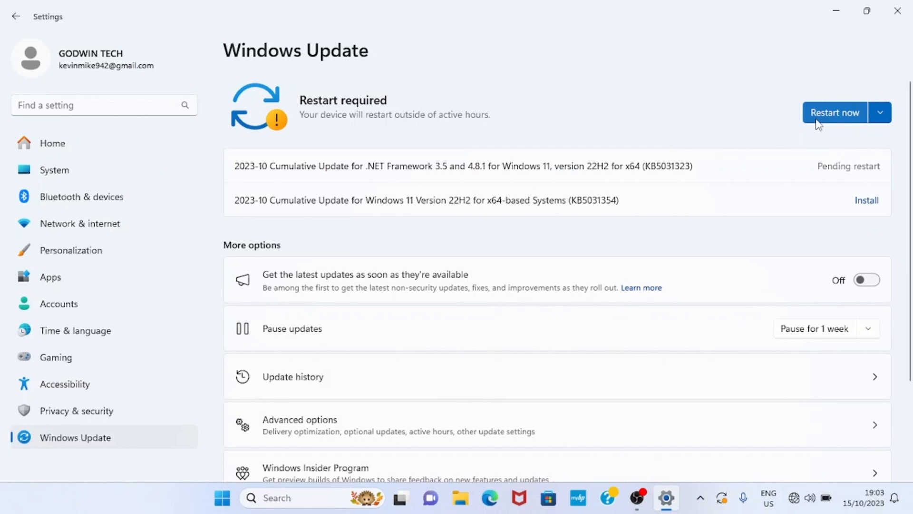
pyautogui.moveTo(751, 90)
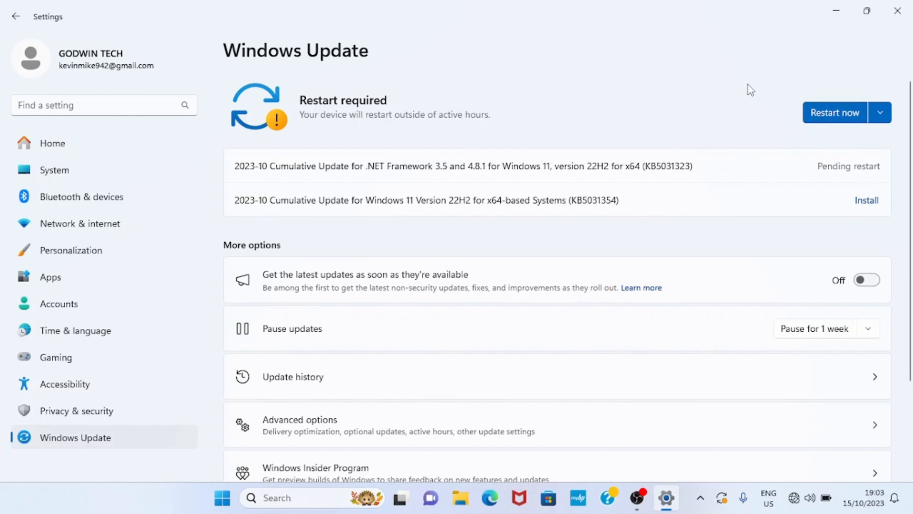
pyautogui.moveTo(807, 76)
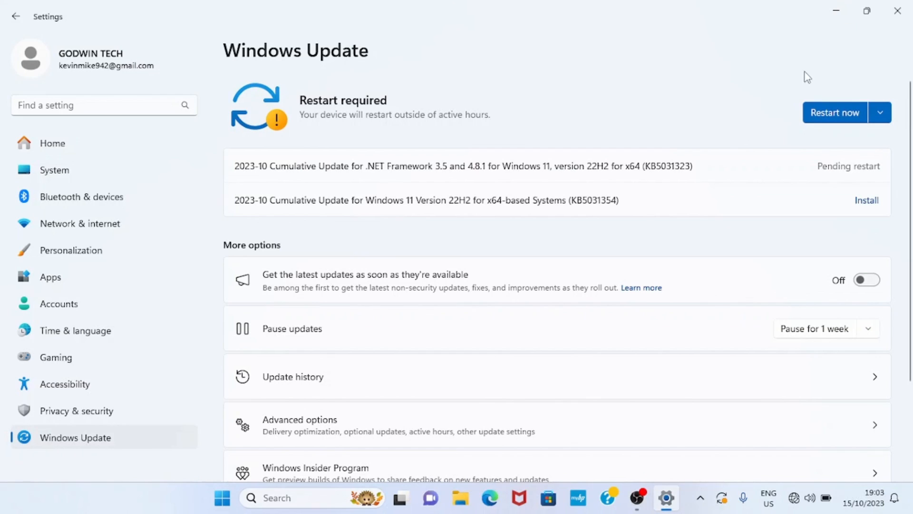
pyautogui.moveTo(413, 115)
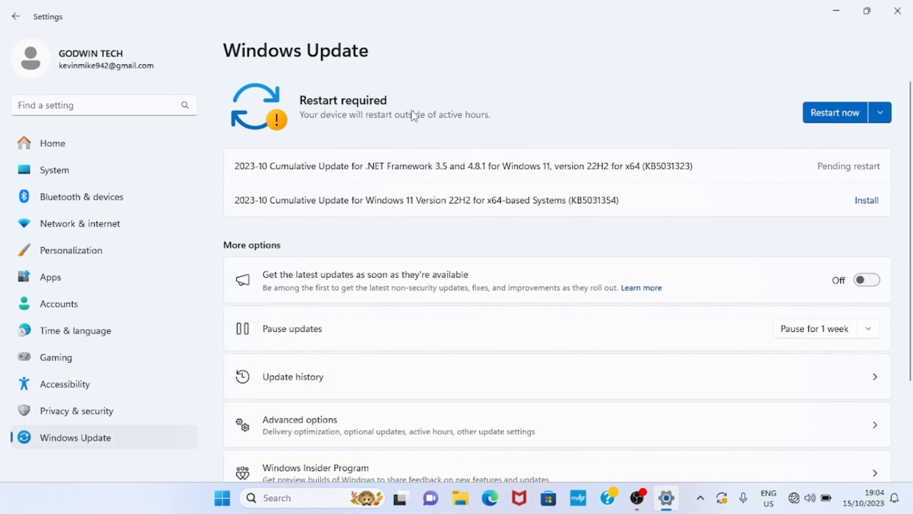
pyautogui.moveTo(434, 89)
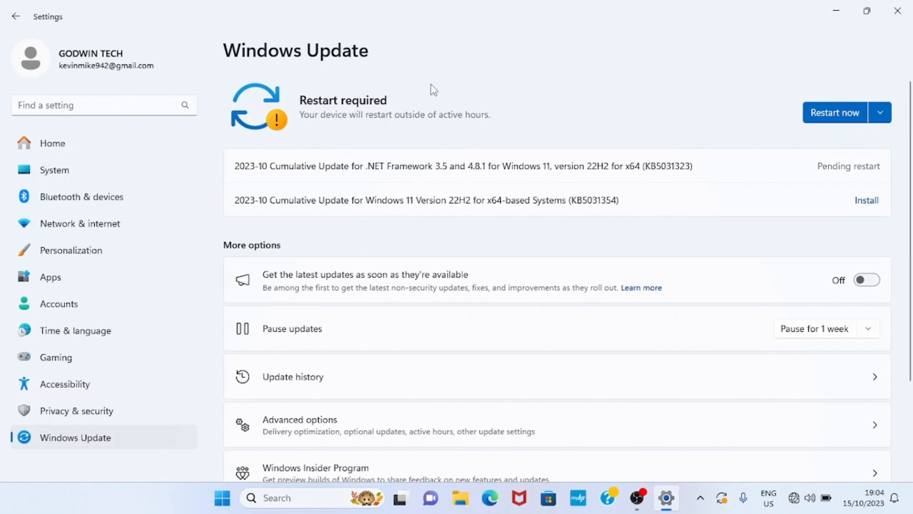
pyautogui.moveTo(651, 42)
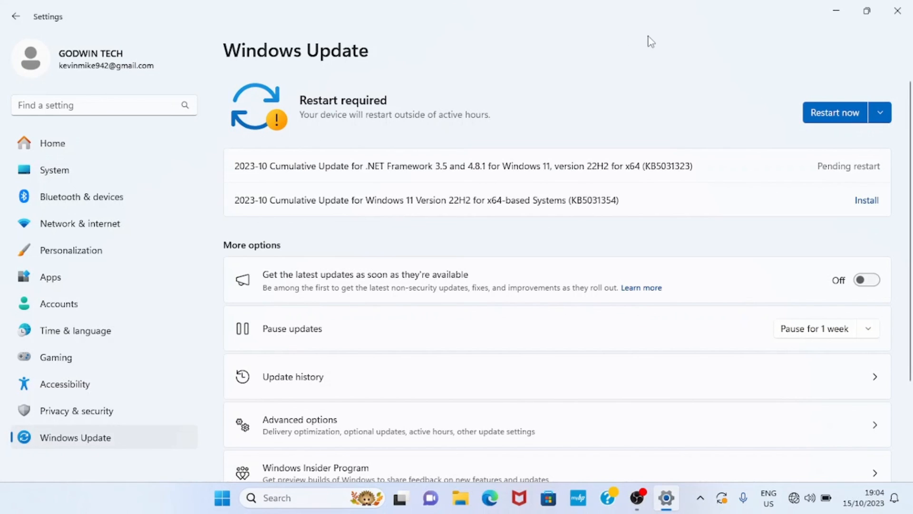